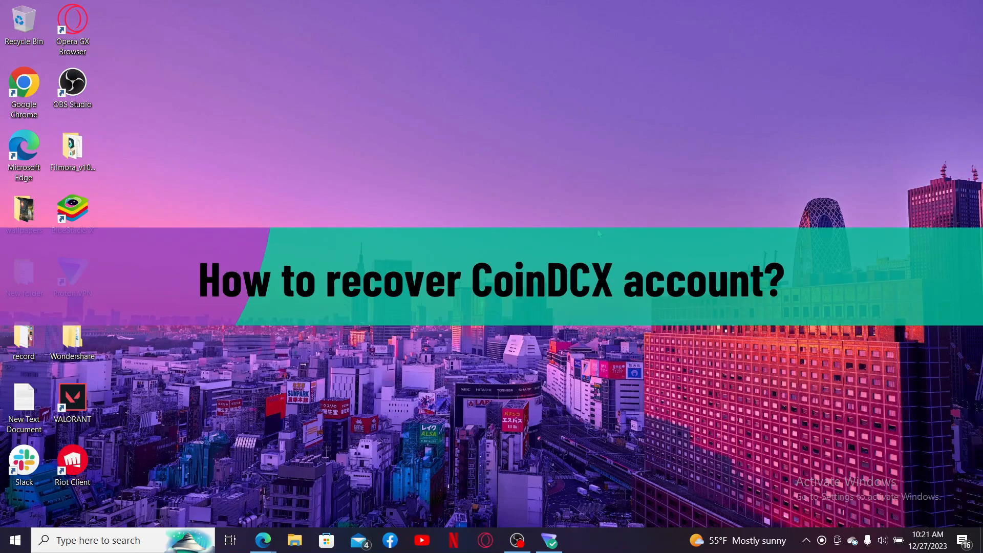
- Launch Microsoft Edge and go to coindcx.com to load the CoinDCX homepage
{"action": "left_click", "coordinate": [263, 540]}
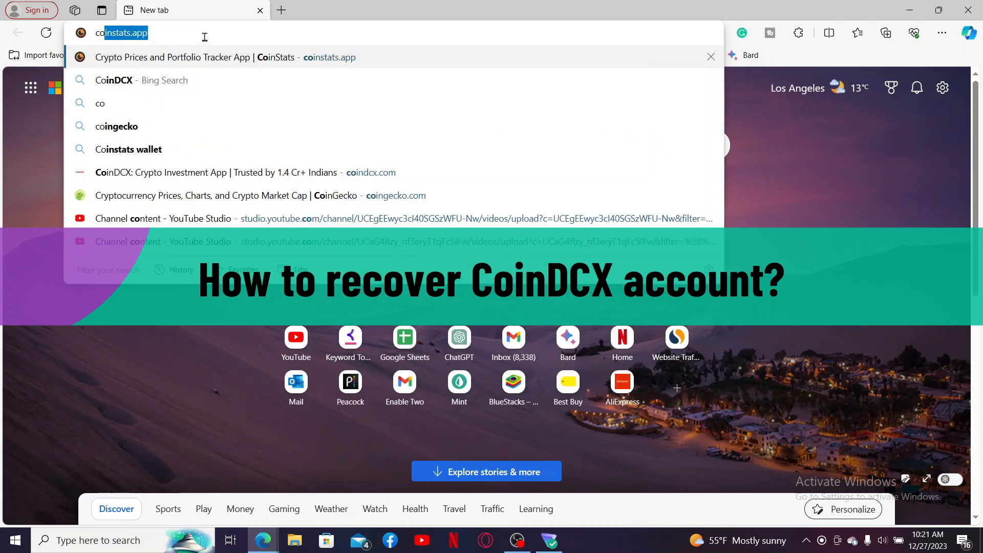
{"action": "type", "text": "coindcx.com"}
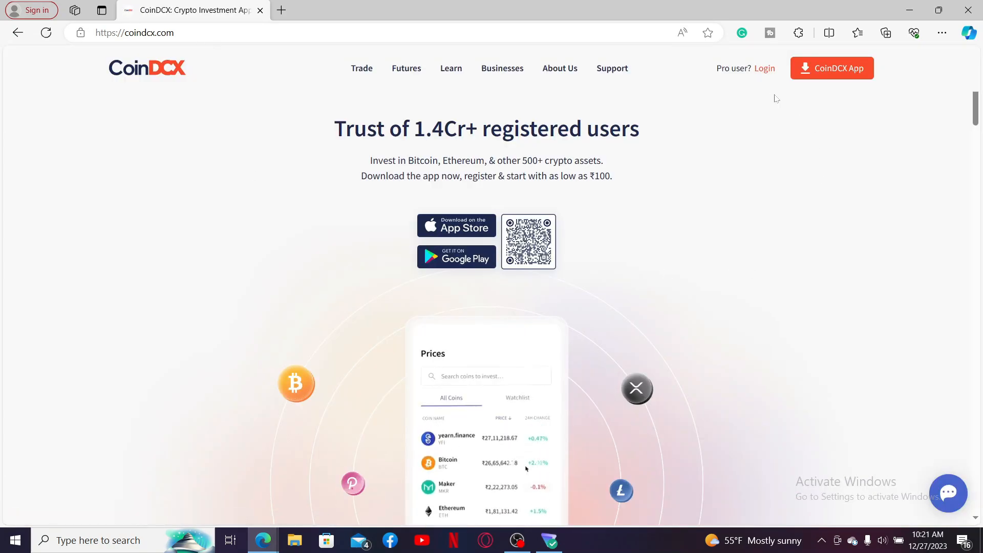
- Go to the CoinDCX login page and choose Forgot Password, showing the 24-hour withdrawal warning
{"action": "left_click", "coordinate": [765, 68]}
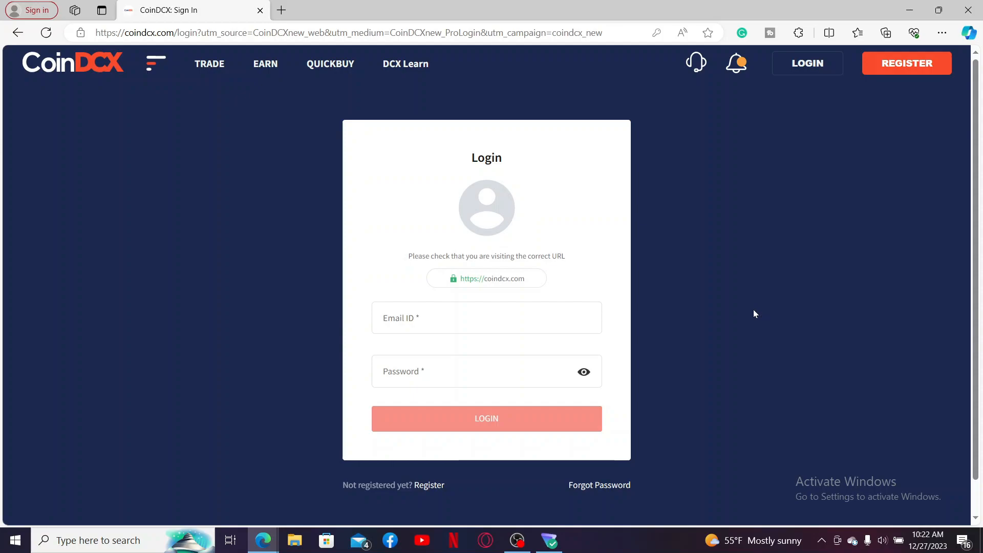
{"action": "mouse_move", "coordinate": [625, 381]}
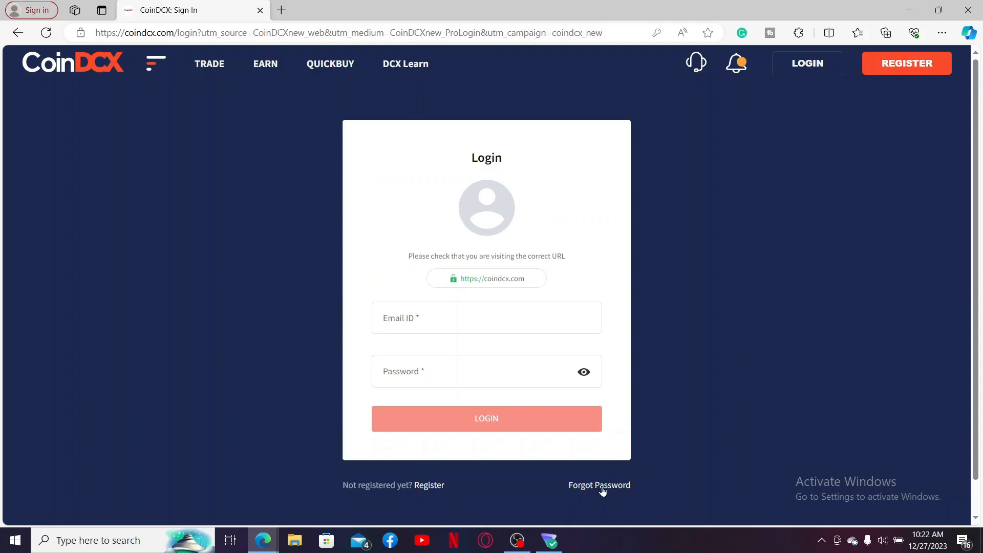
{"action": "left_click", "coordinate": [598, 485]}
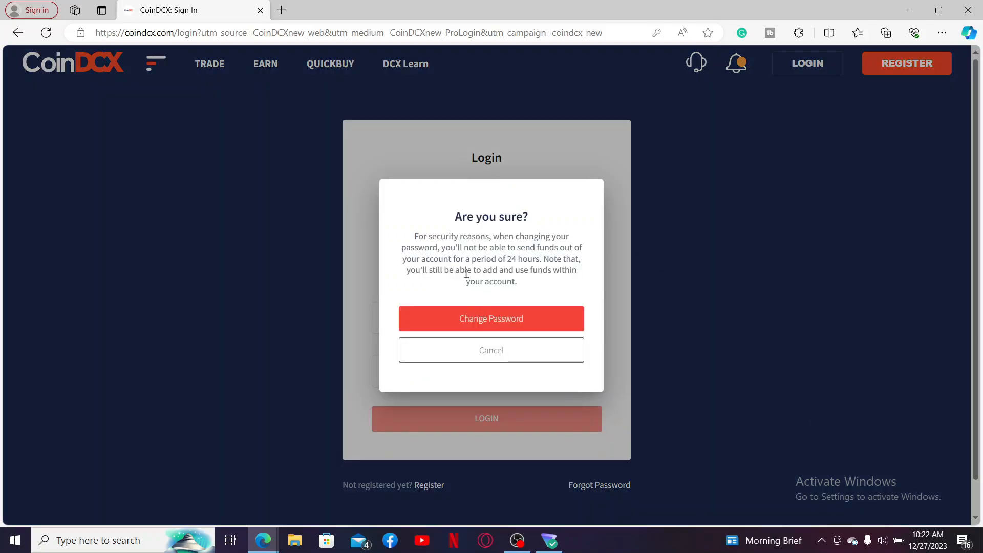
{"action": "left_click", "coordinate": [491, 318]}
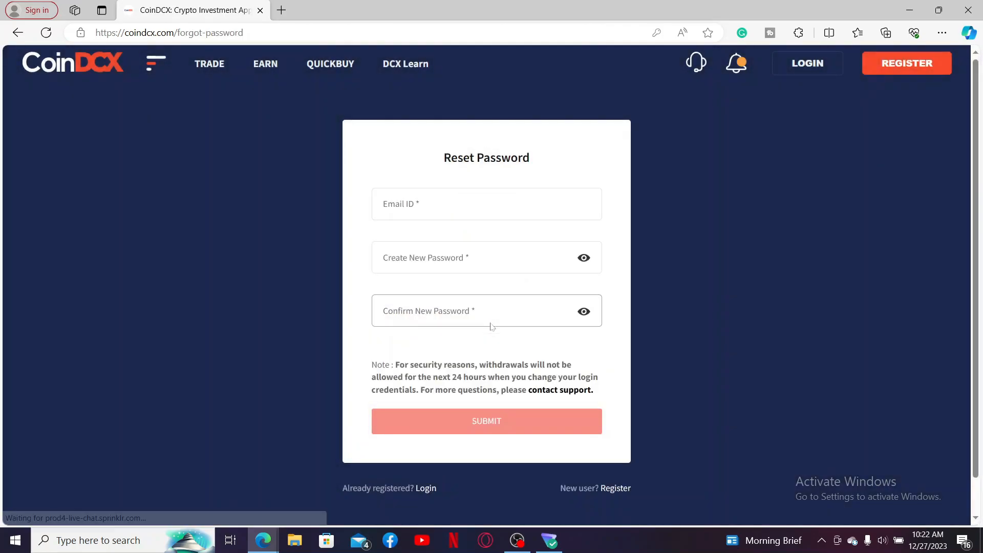
{"action": "left_click", "coordinate": [486, 204]}
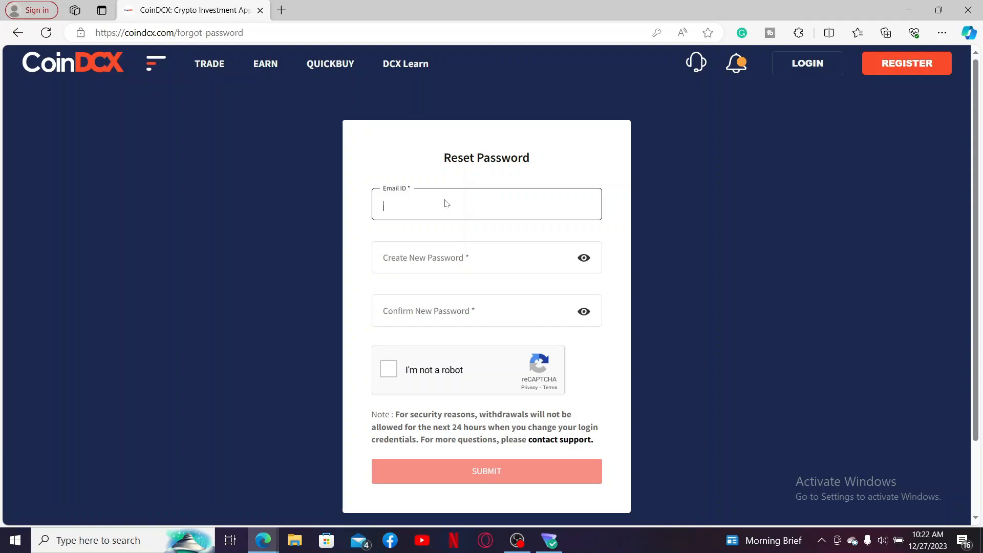
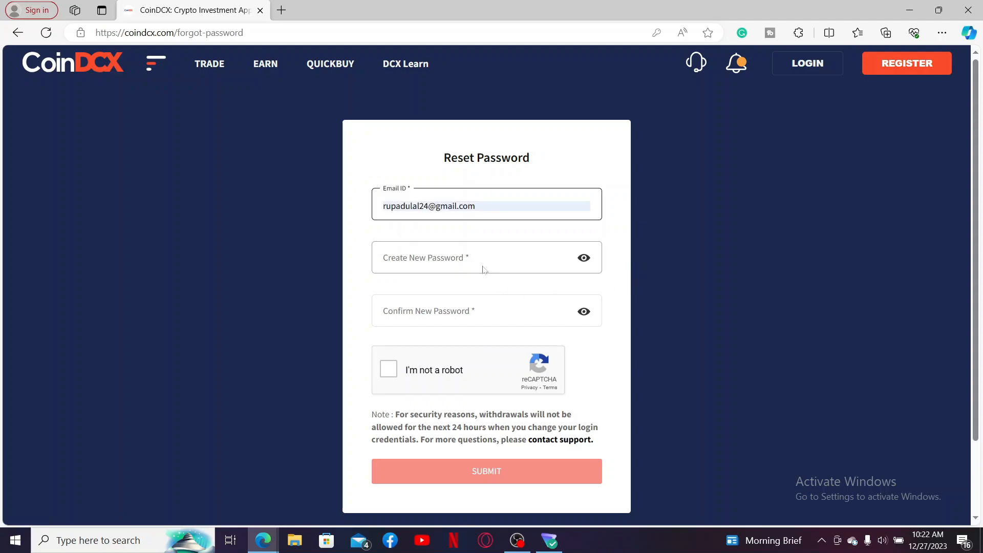
{"action": "left_click", "coordinate": [486, 257]}
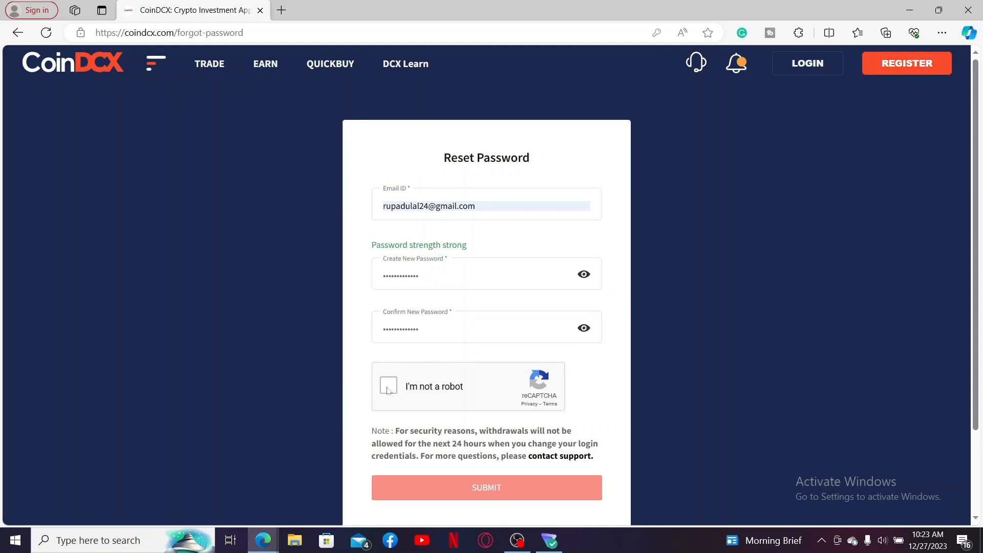
- Submit the reset request, decline Edge's Update password prompt, and enter the email OTP
{"action": "left_click", "coordinate": [486, 487]}
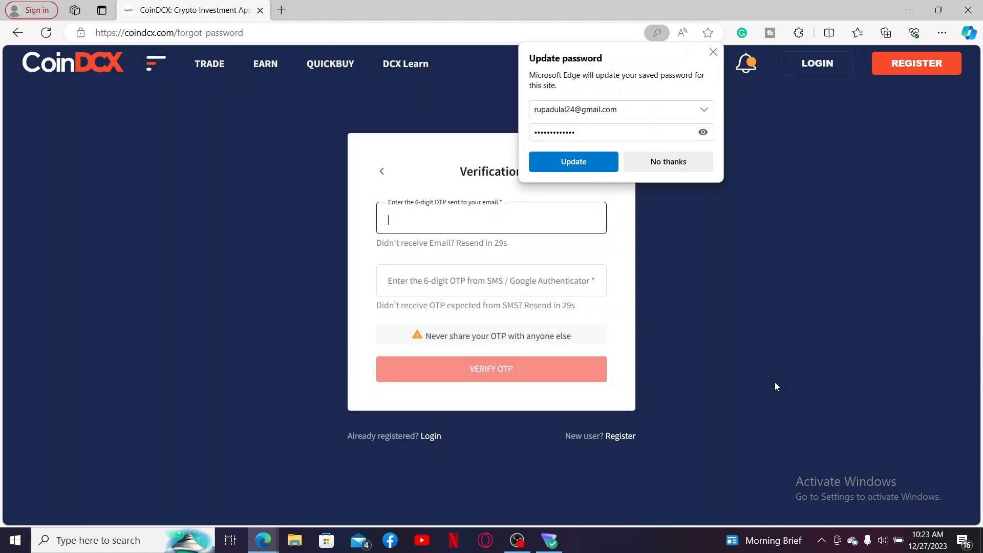
{"action": "left_click", "coordinate": [667, 162]}
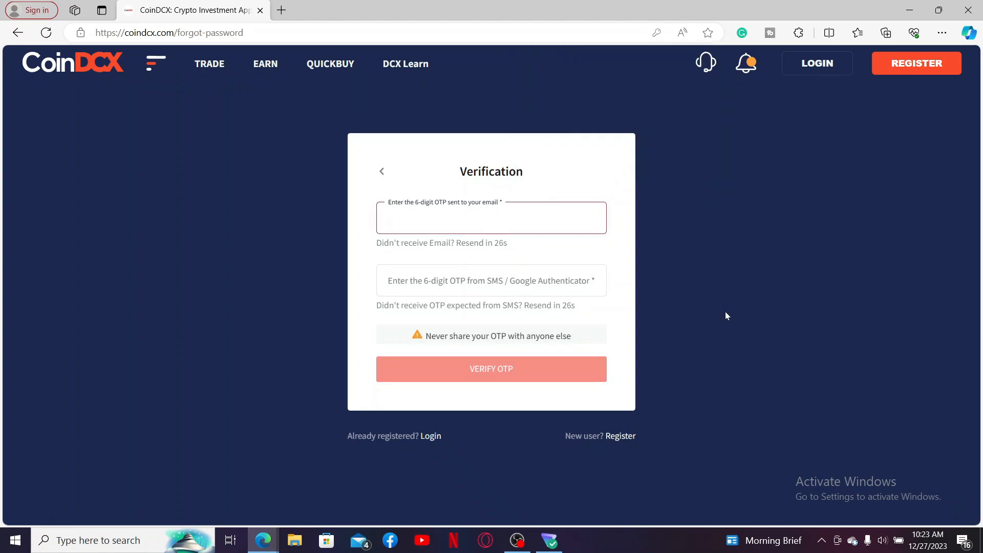
{"action": "left_click", "coordinate": [491, 218]}
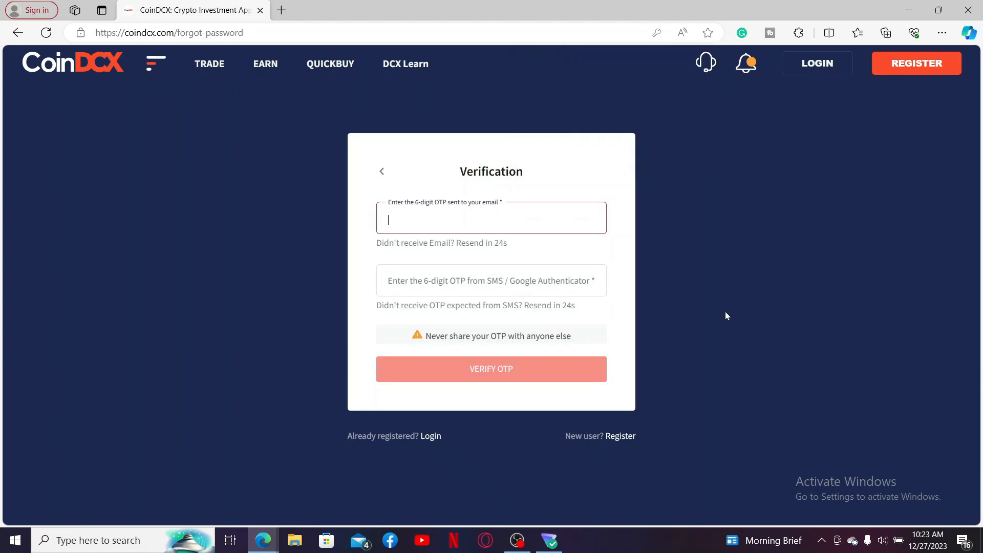
{"action": "mouse_move", "coordinate": [785, 362]}
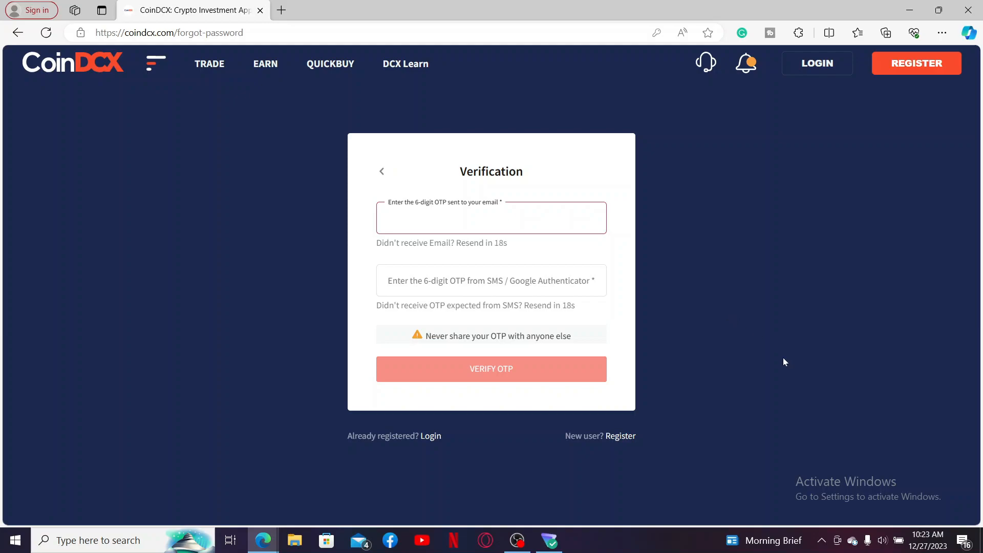
{"action": "left_click", "coordinate": [491, 218]}
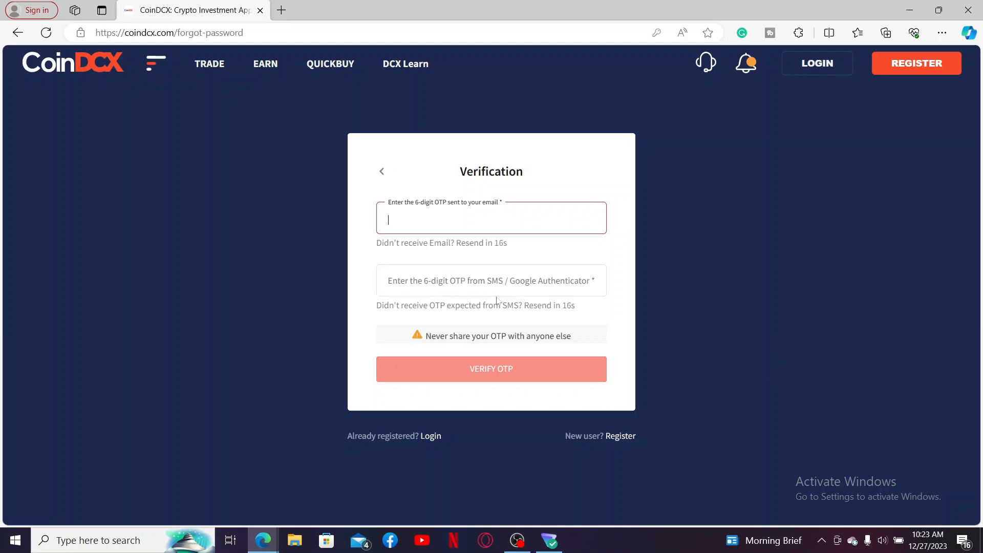
{"action": "left_click", "coordinate": [491, 280]}
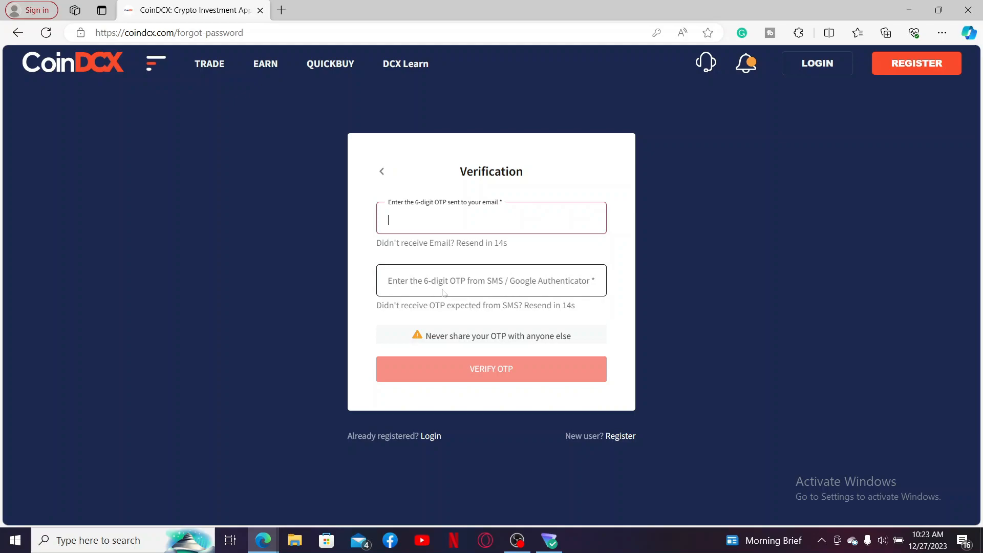
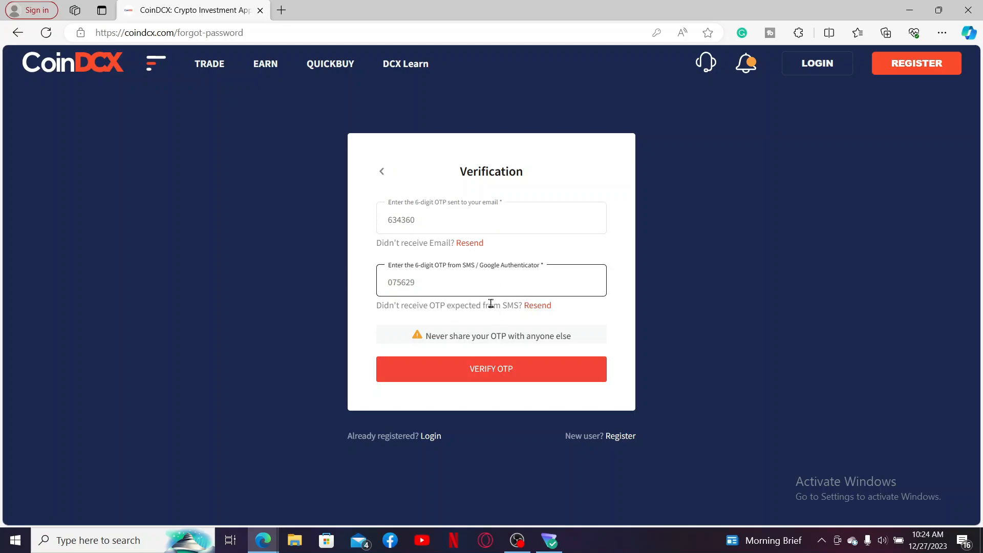
{"action": "left_click", "coordinate": [491, 369]}
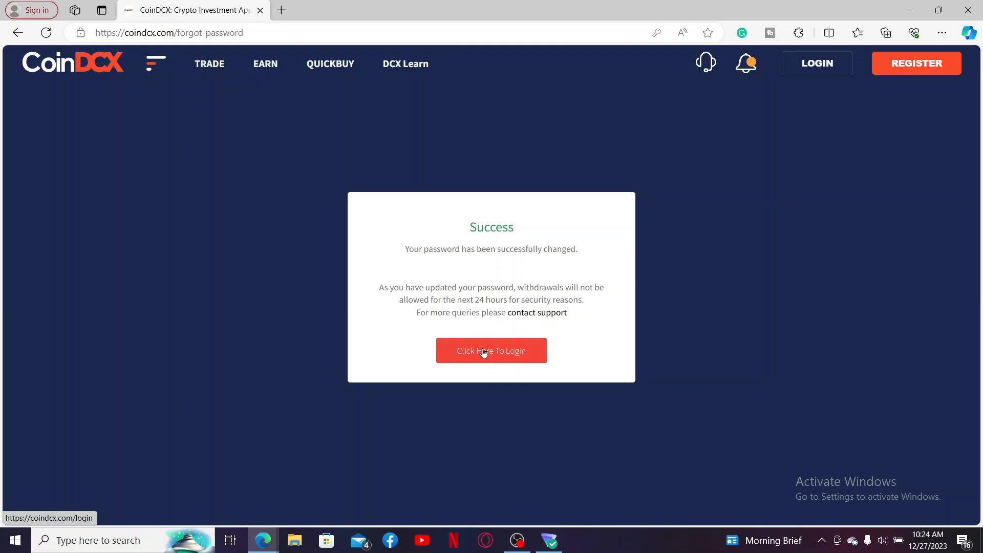
{"action": "left_click", "coordinate": [491, 350]}
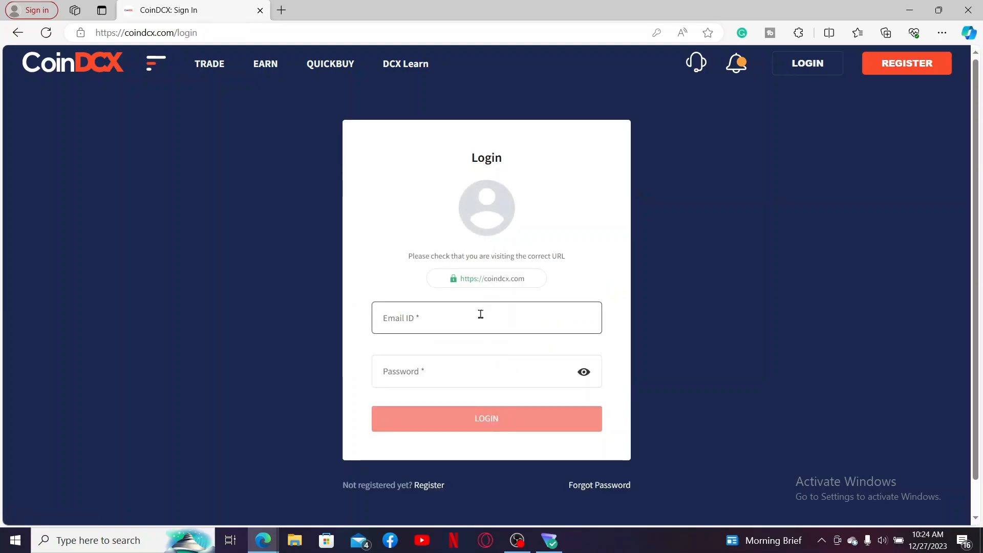
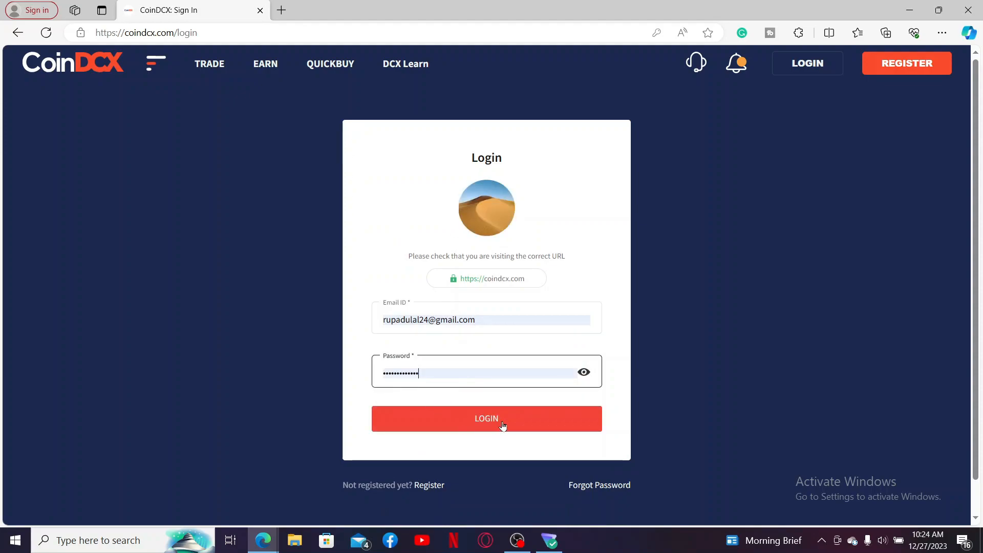
{"action": "left_click", "coordinate": [486, 418]}
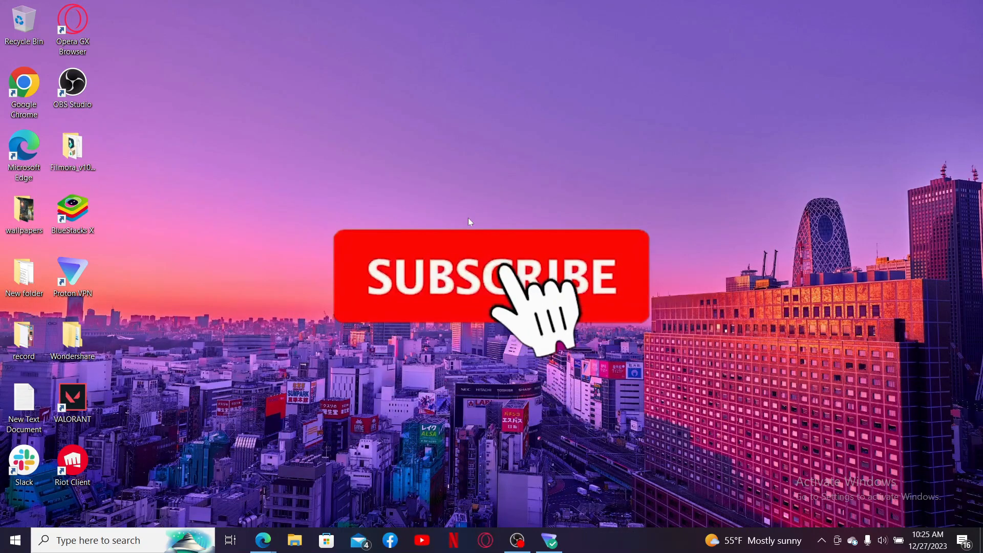
{"action": "left_click", "coordinate": [491, 277]}
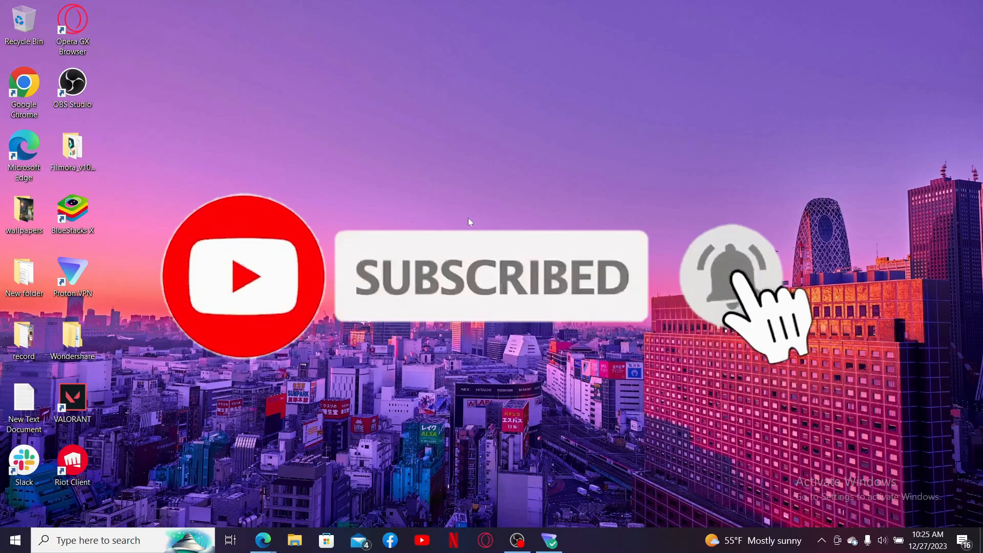